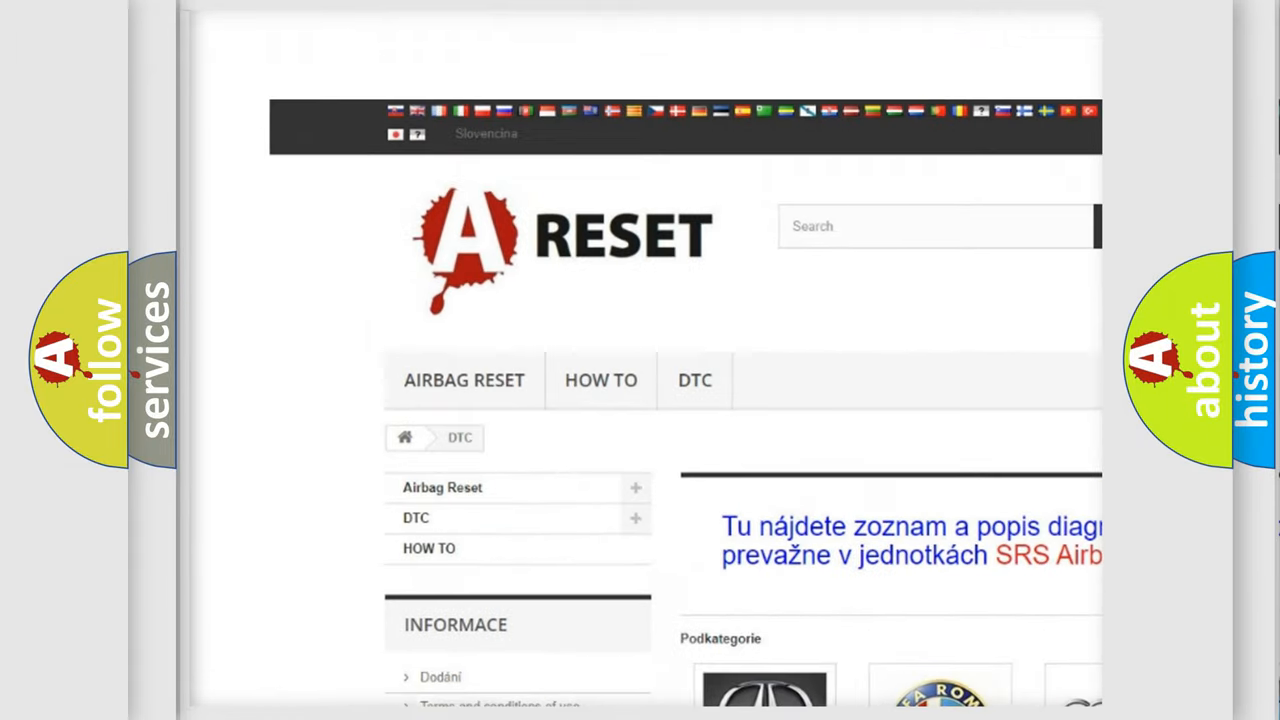
- Open the Alfa Romeo DTC code list and browse its code subcategories such as B0003-01
{"action": "scroll", "scroll_direction": "down", "scroll_amount": 3}
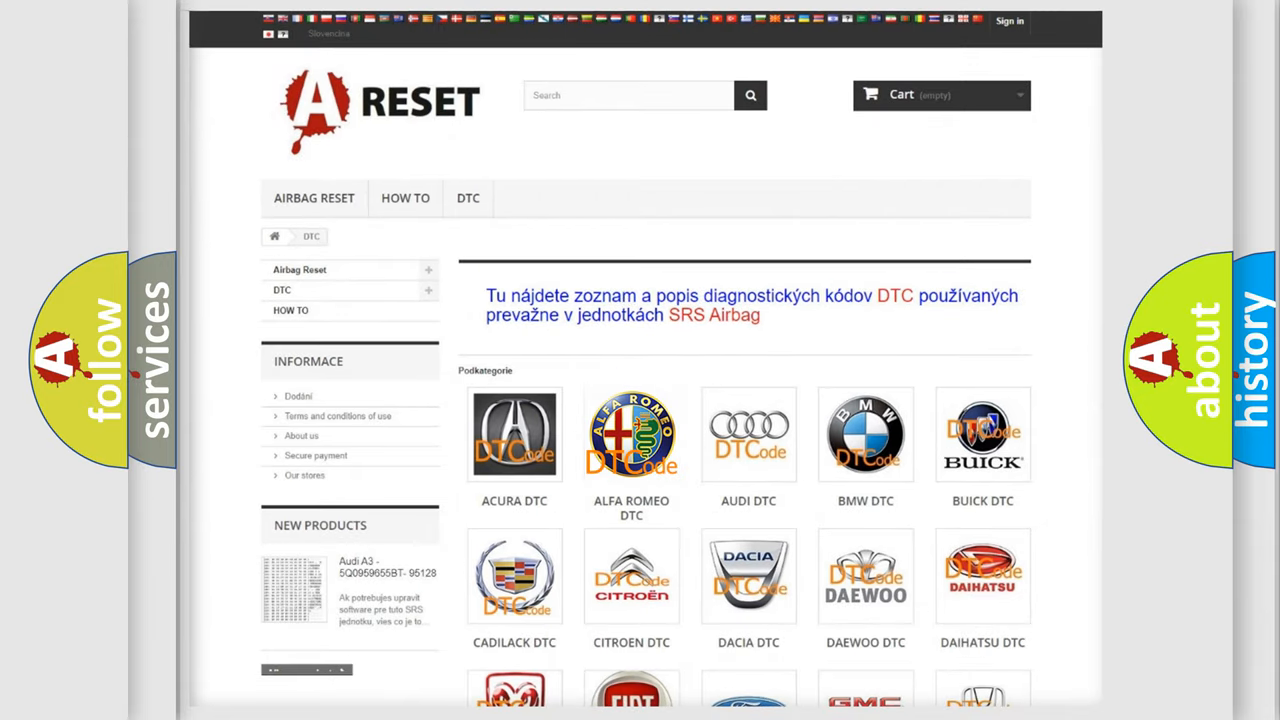
{"action": "left_click", "coordinate": [632, 434]}
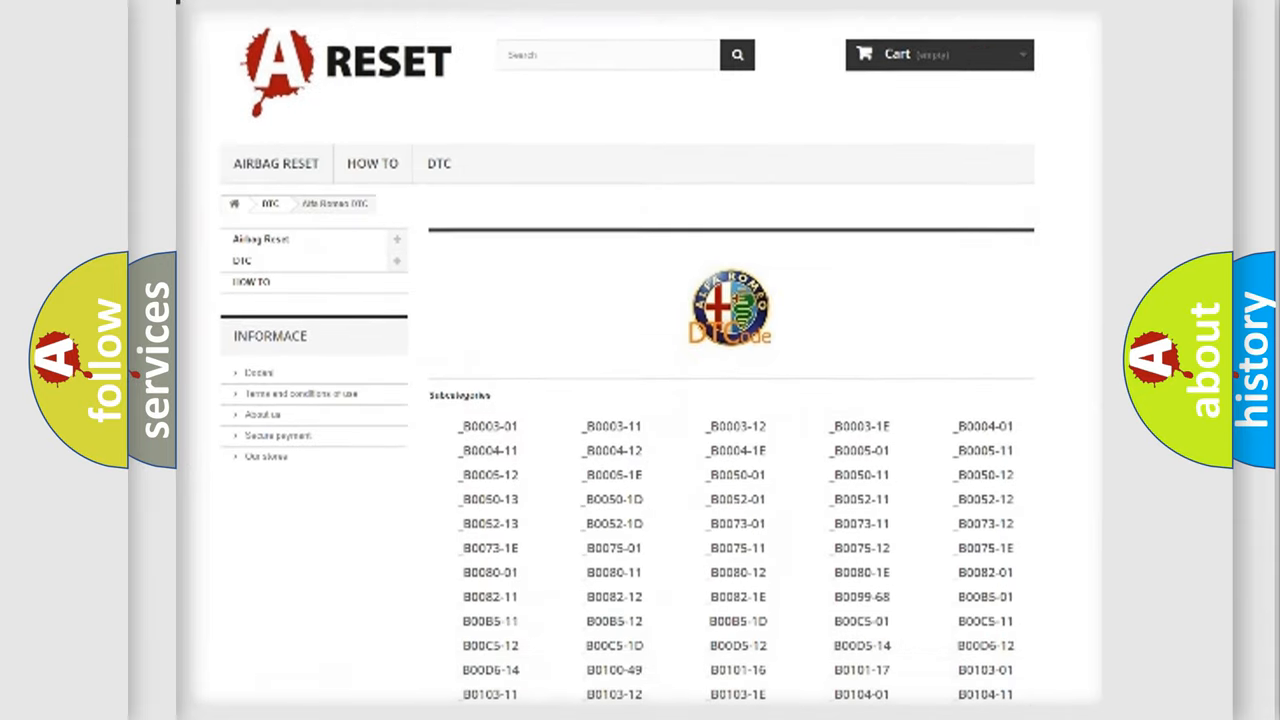
{"action": "scroll", "scroll_direction": "down", "scroll_amount": 3}
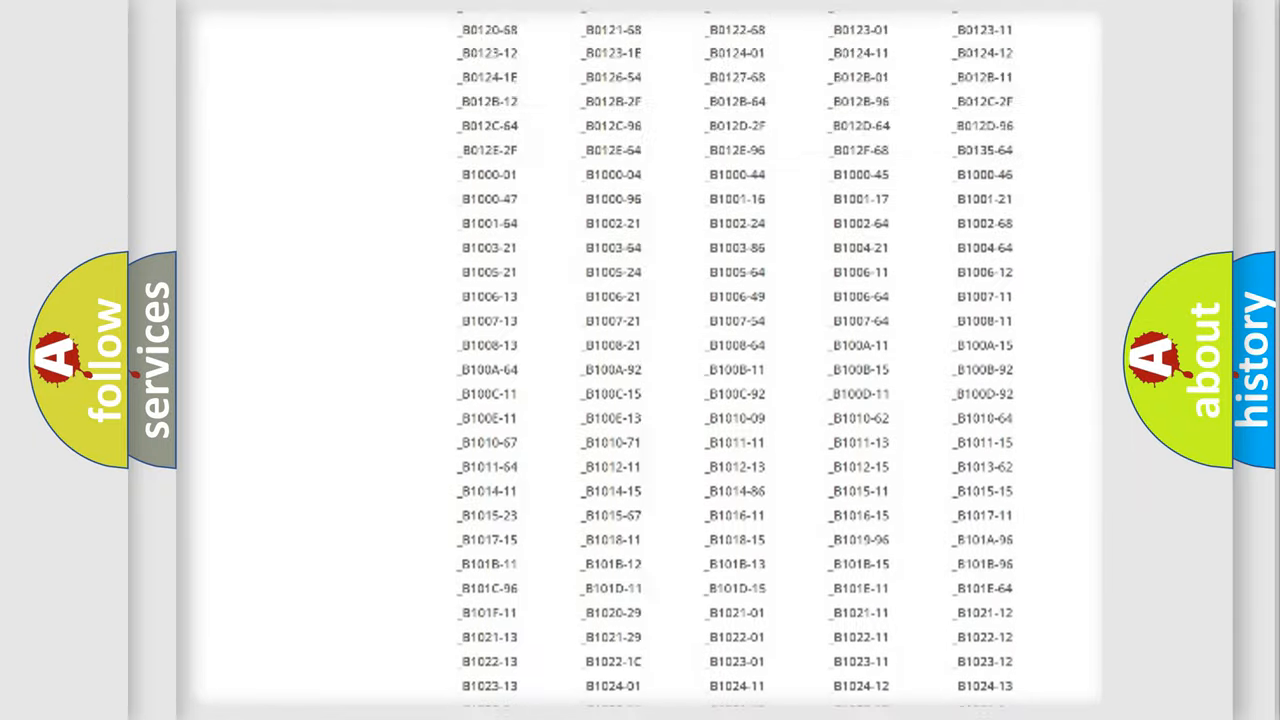
{"action": "scroll", "scroll_direction": "up", "scroll_amount": 3}
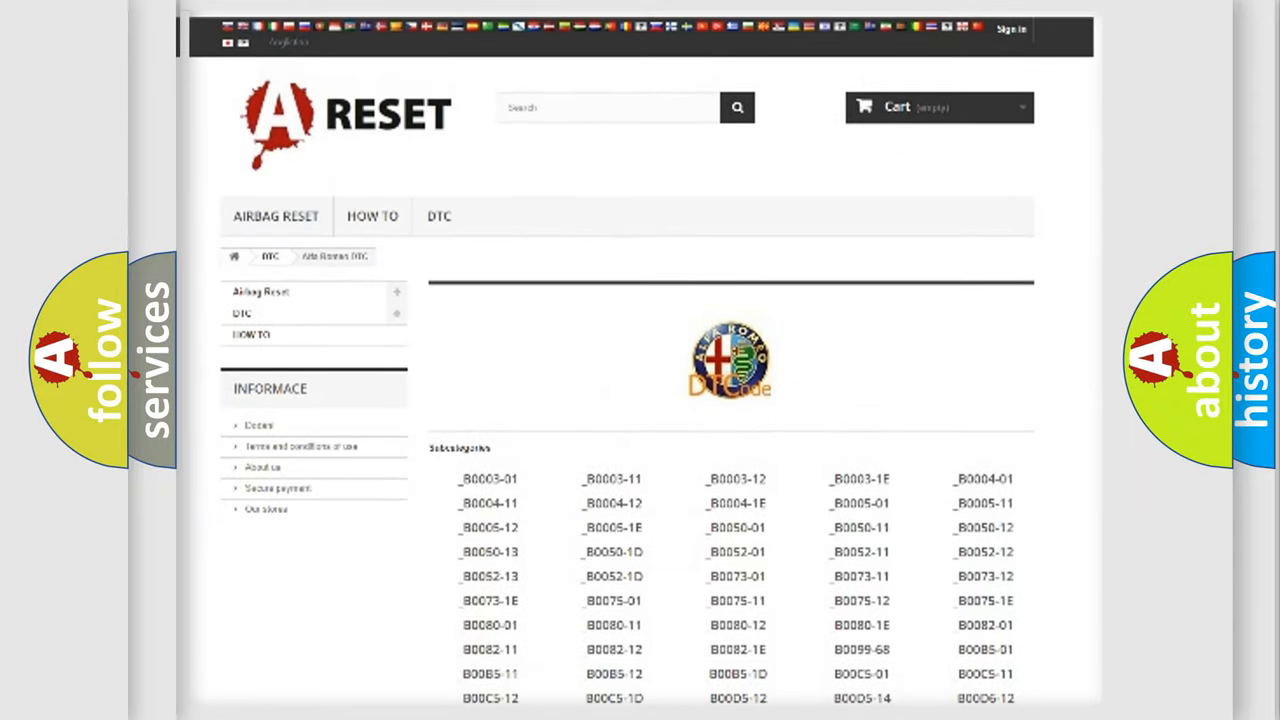